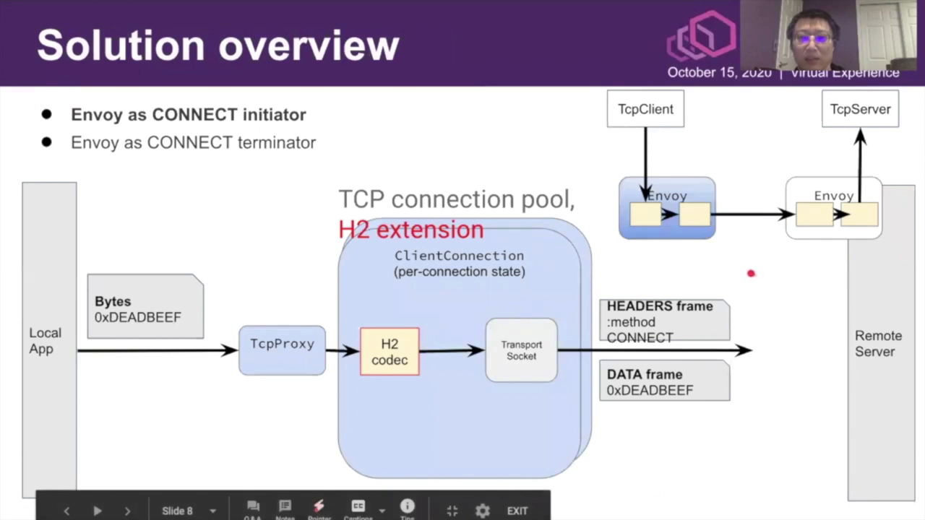
mouse_move(699, 260)
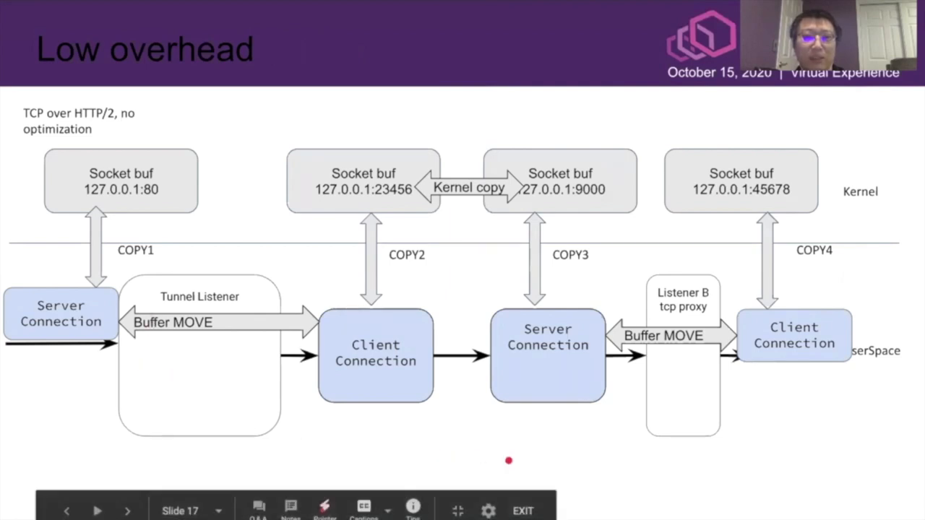
mouse_move(572, 446)
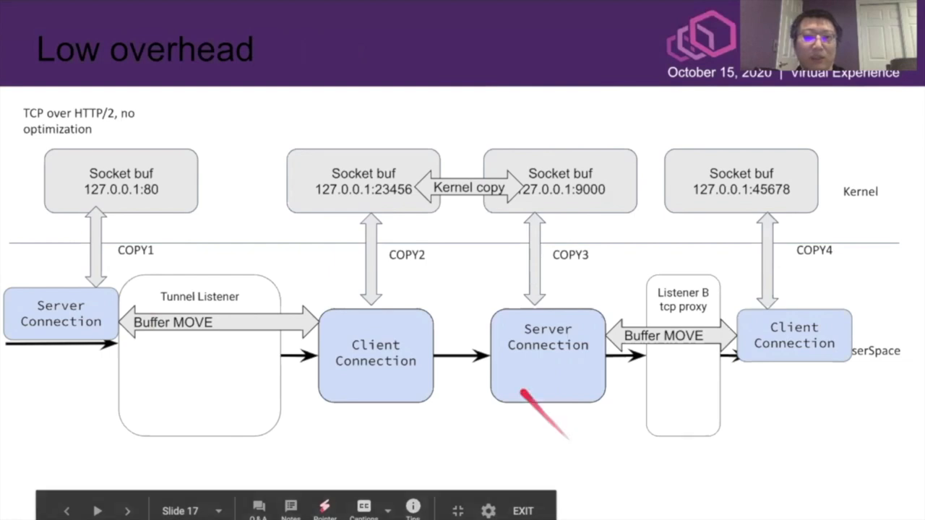
mouse_move(442, 327)
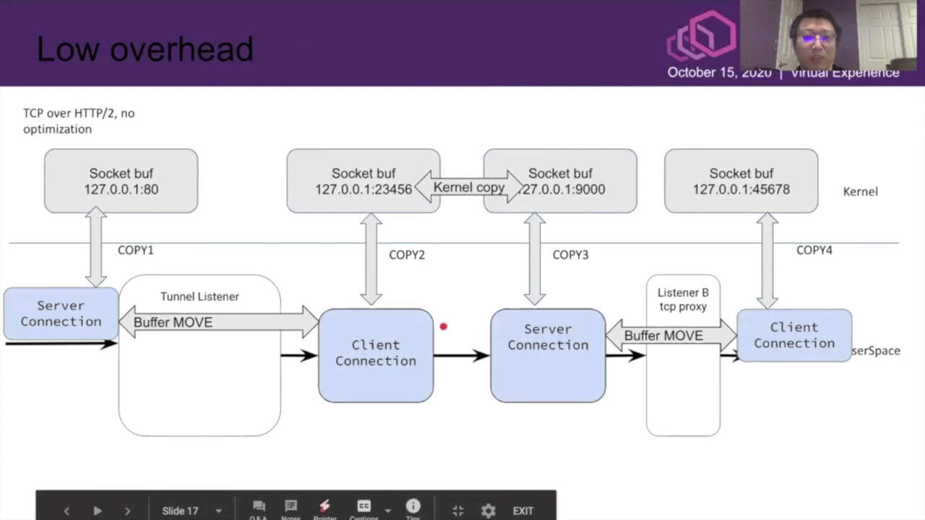
mouse_move(329, 370)
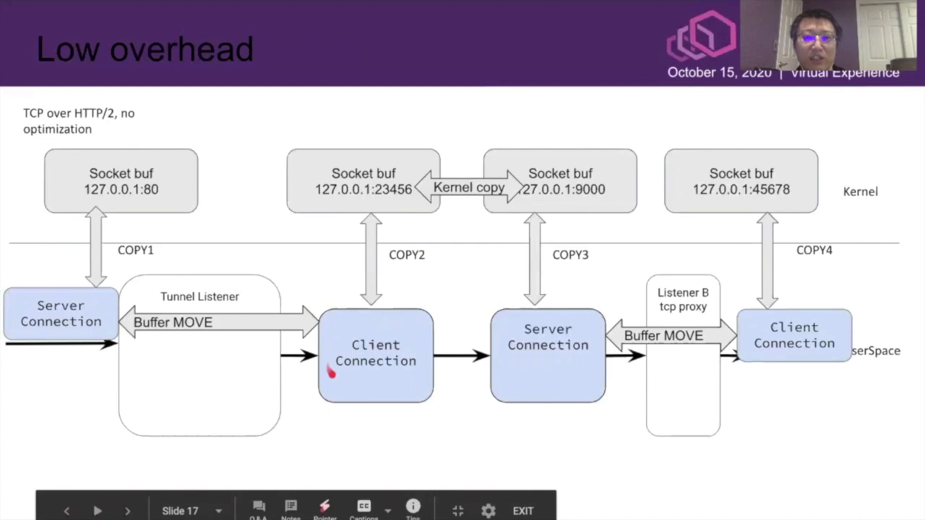
mouse_move(391, 214)
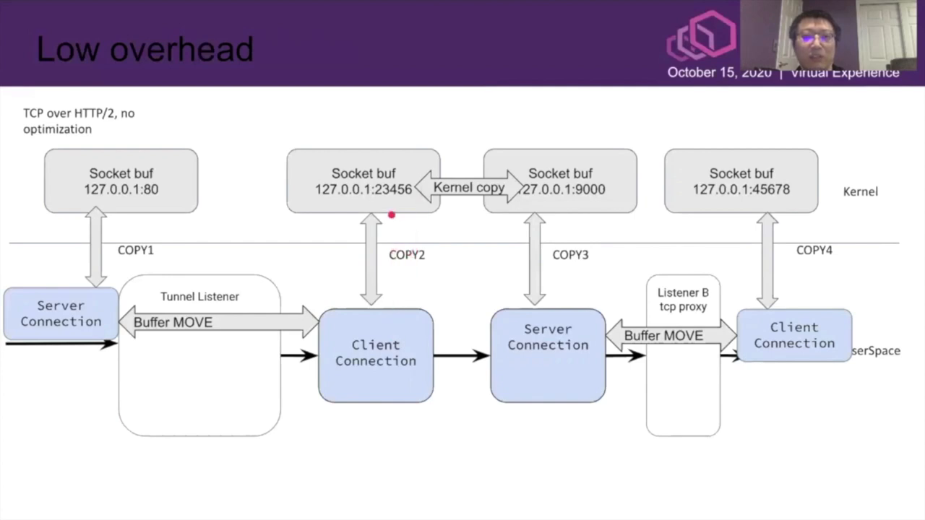
Advance from the Low overhead copy diagram to the next slide.
key(Right)
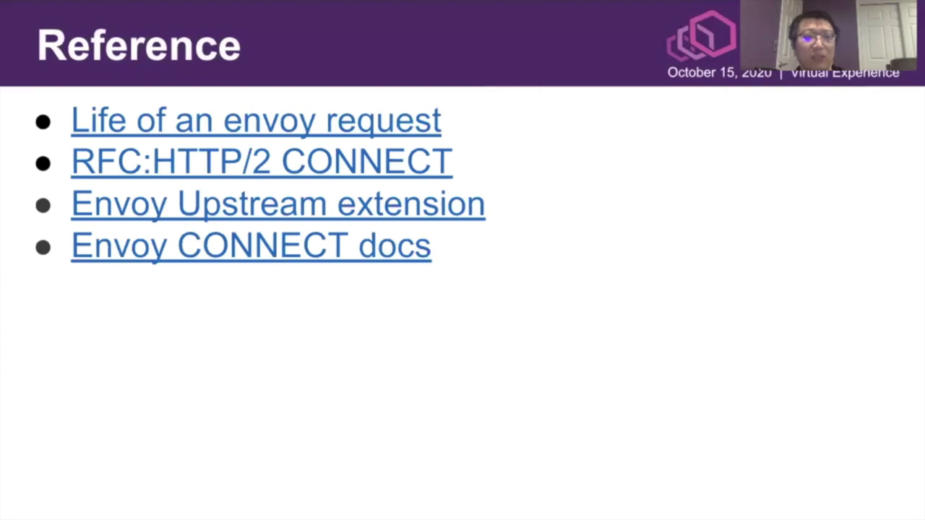